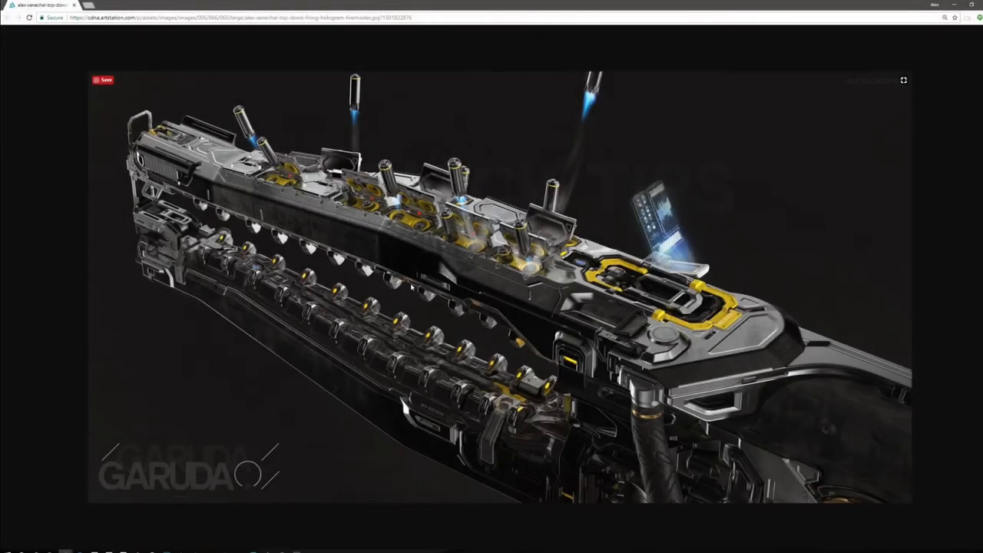
mouse_move(553, 276)
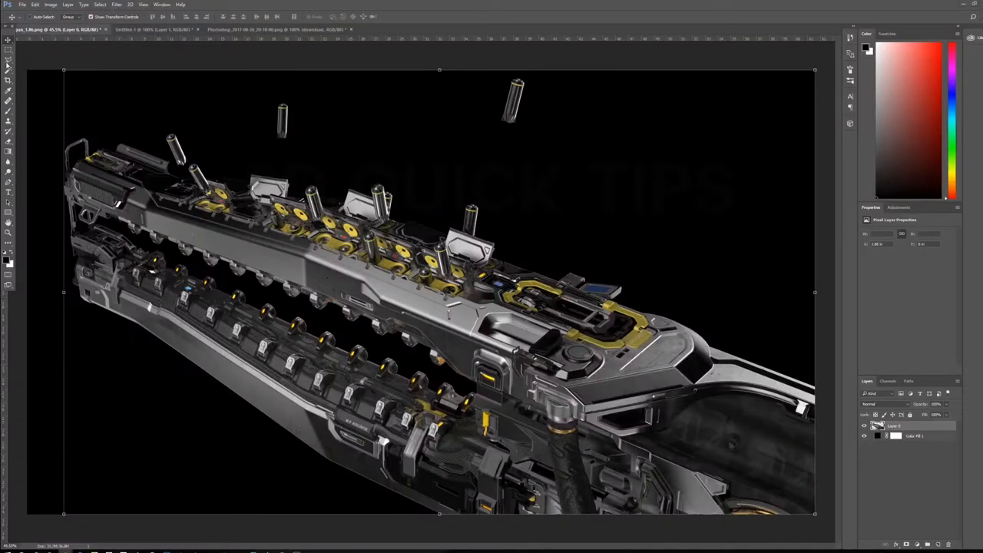
mouse_move(473, 200)
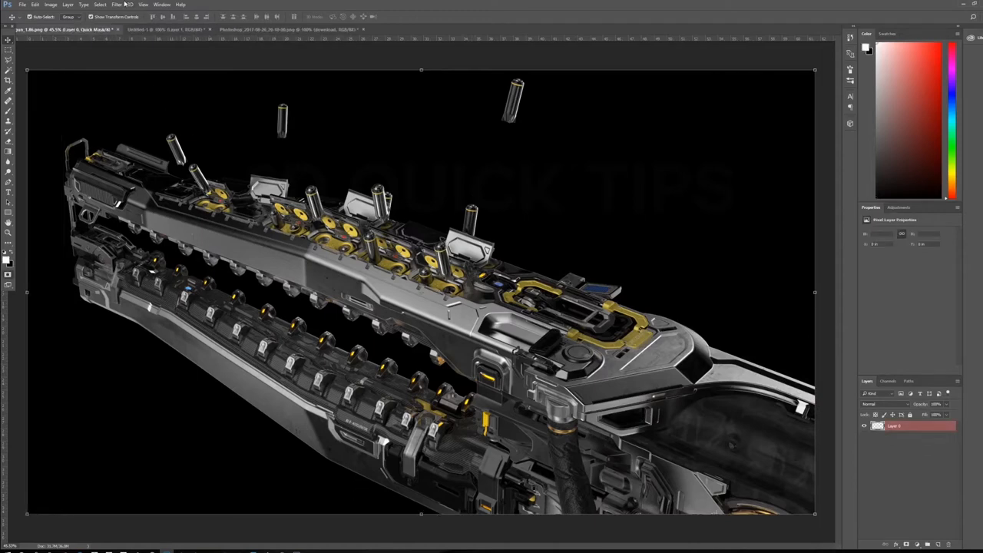
Select the rifle render layer and merge the document's layers into one
click(117, 5)
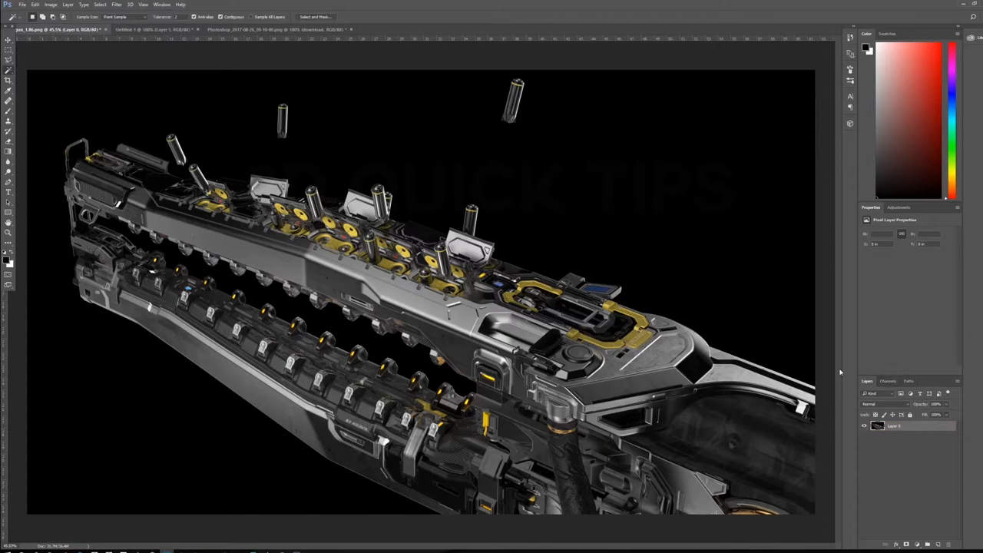
click(117, 4)
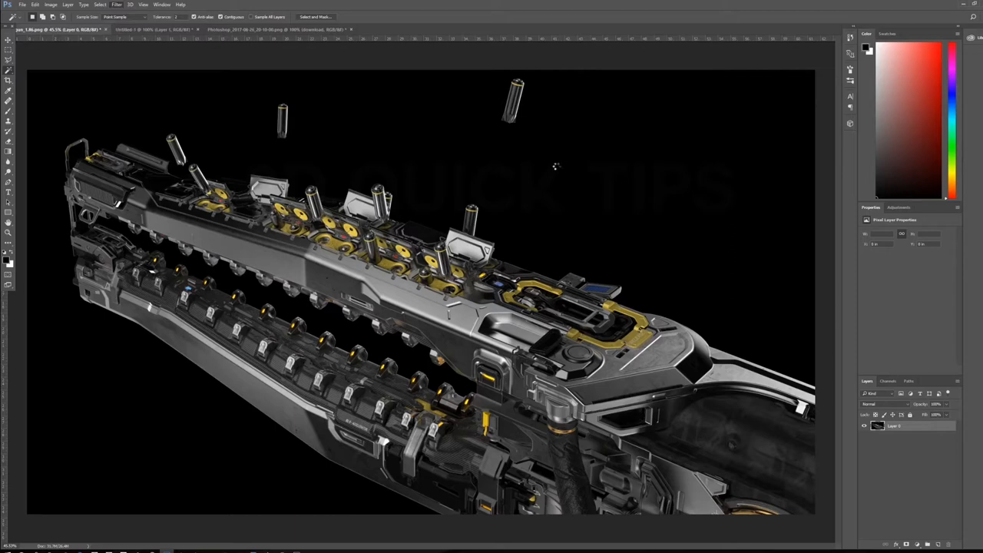
mouse_move(559, 198)
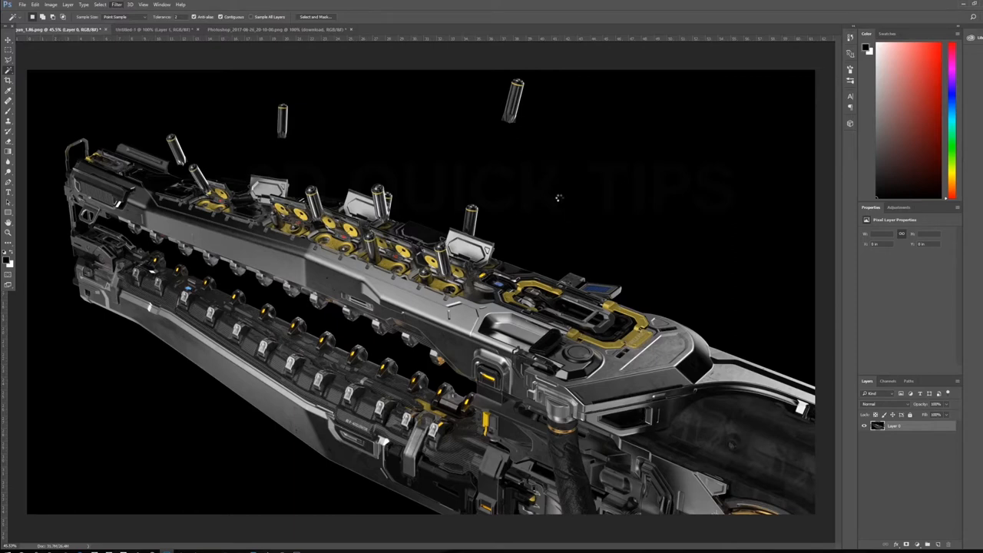
Run the Camera Raw Filter on the merged rifle render
click(117, 4)
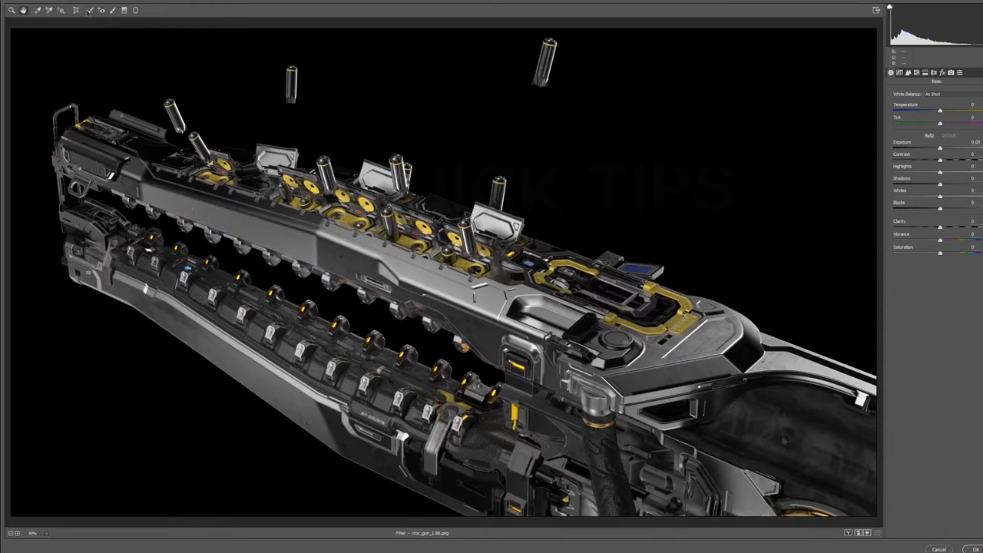
mouse_move(100, 9)
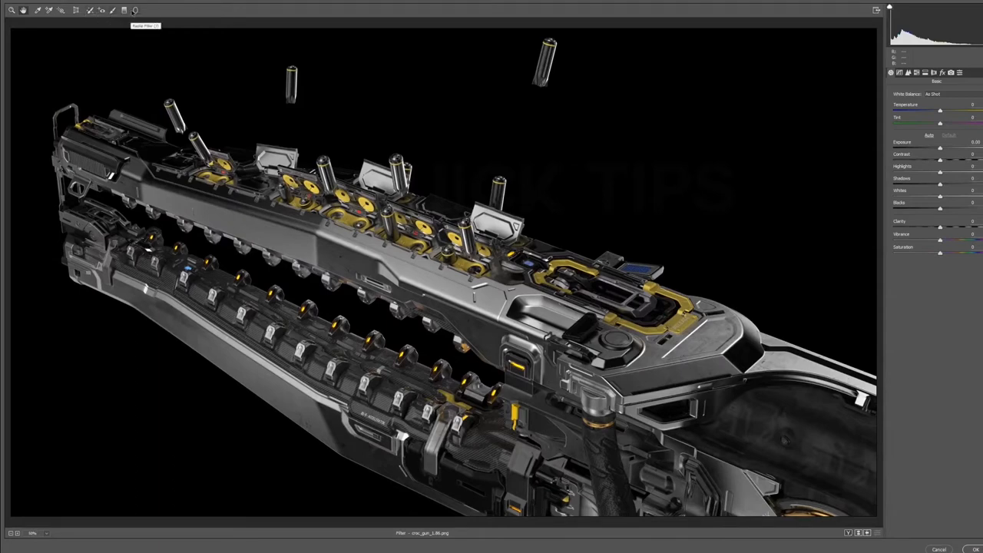
mouse_move(114, 9)
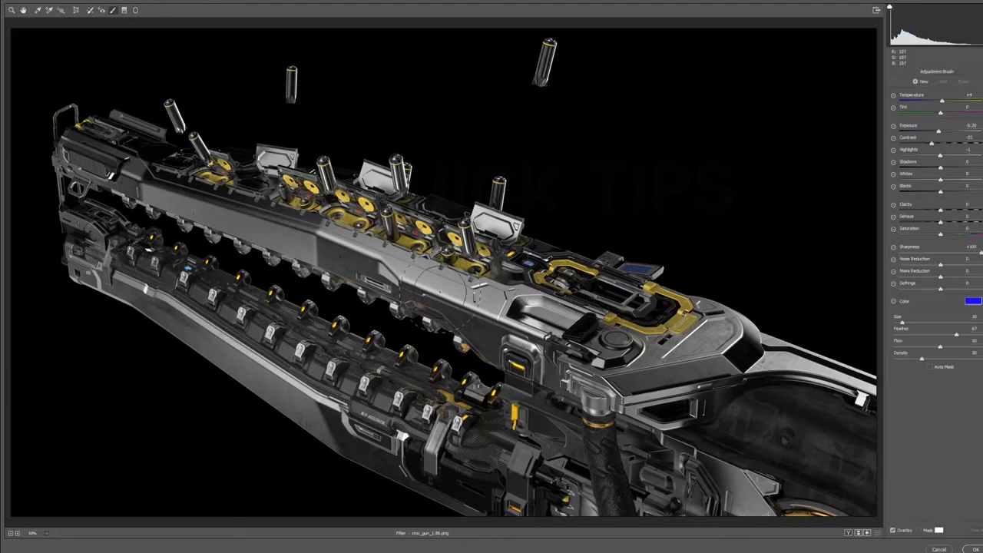
mouse_move(157, 104)
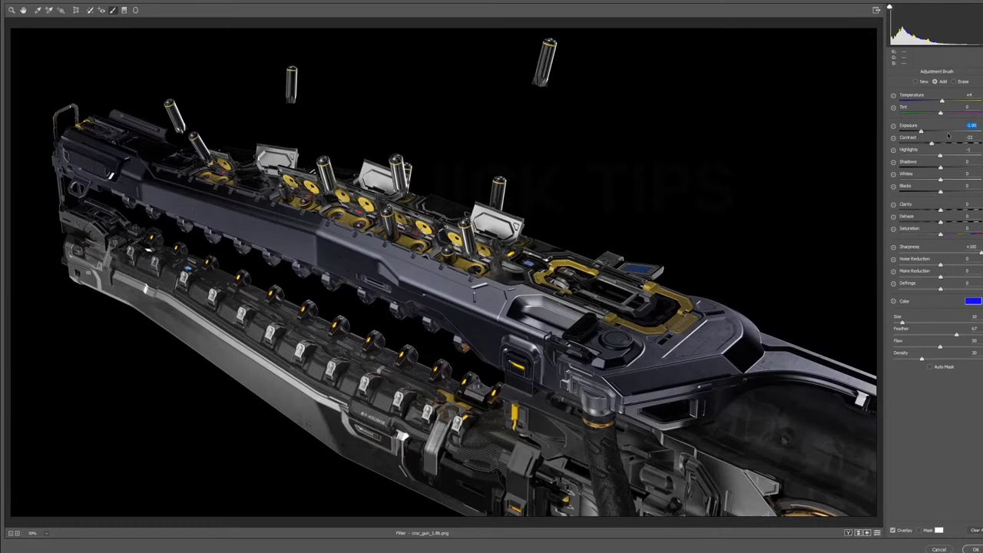
Raise exposure on the brushed weapon body and tint it red, then begin a graduated adjustment
drag(919, 131, 975, 131)
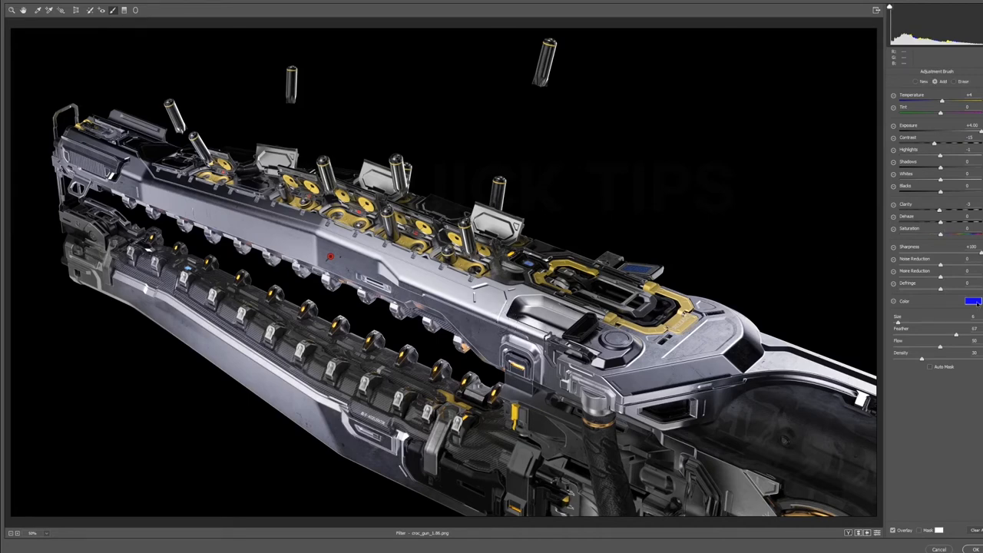
click(971, 300)
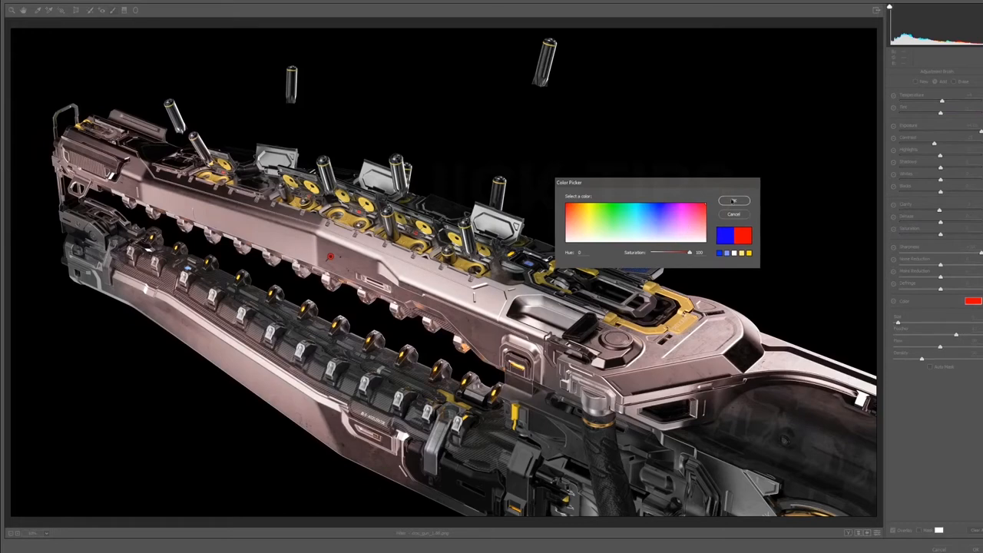
click(735, 199)
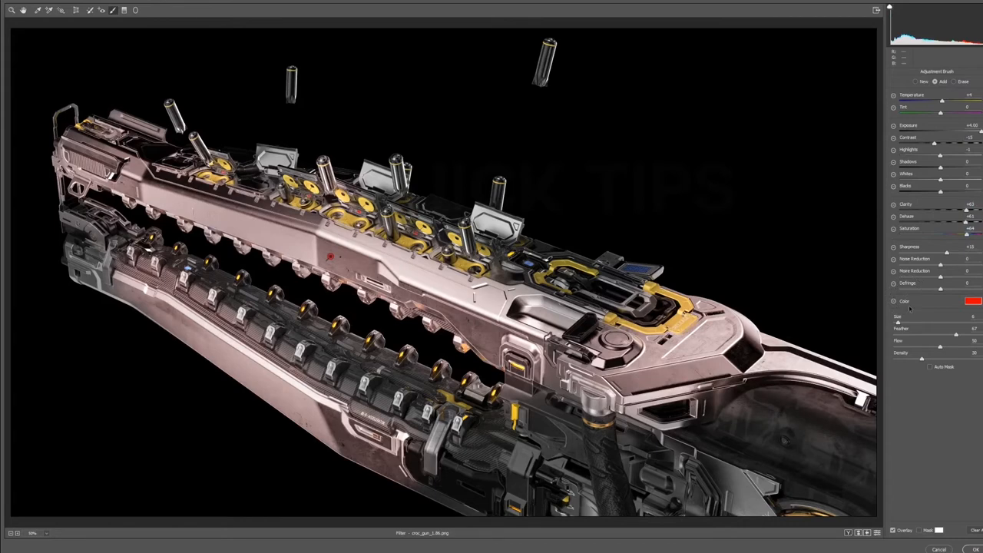
click(925, 81)
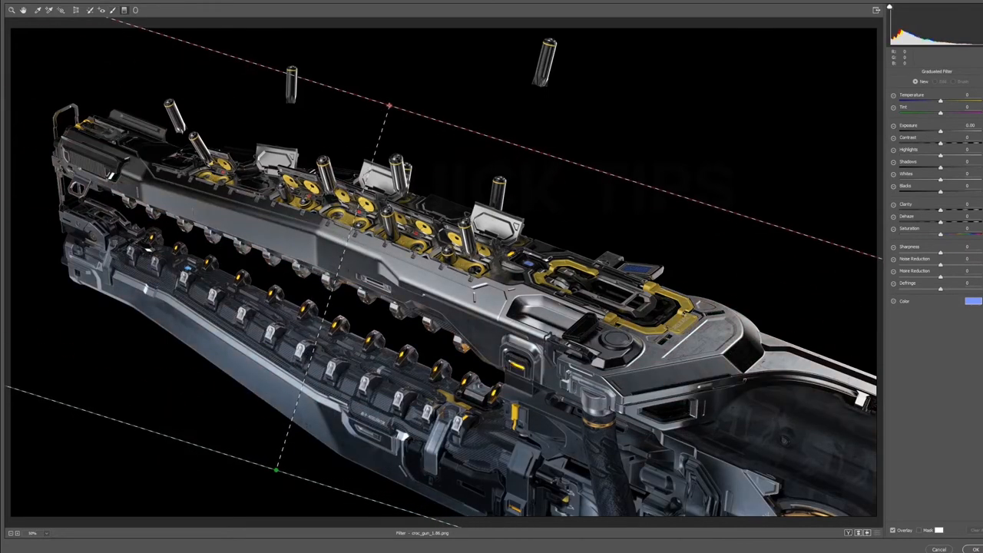
Lay a diagonal graduated filter across the render and reposition its edge over the weapon
drag(277, 468, 344, 491)
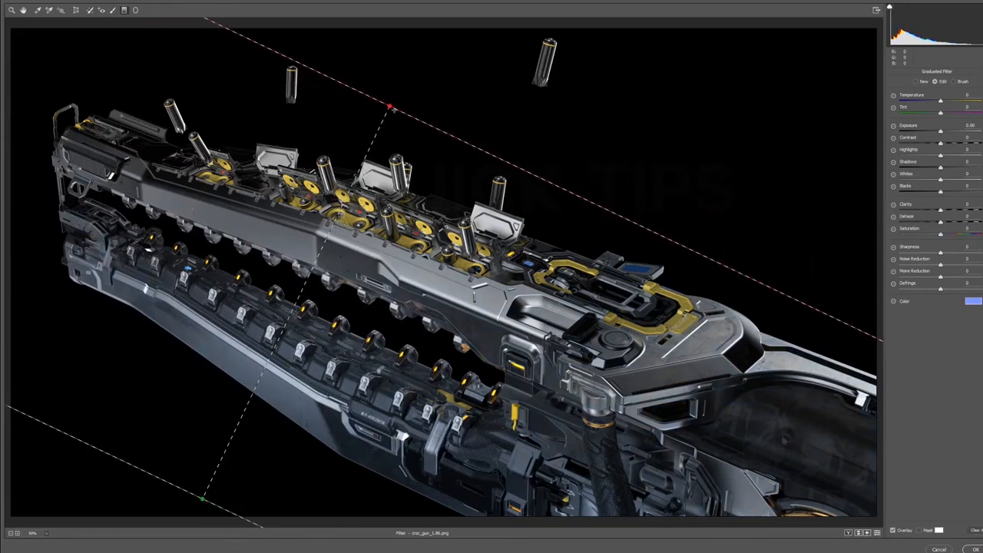
drag(390, 104, 390, 105)
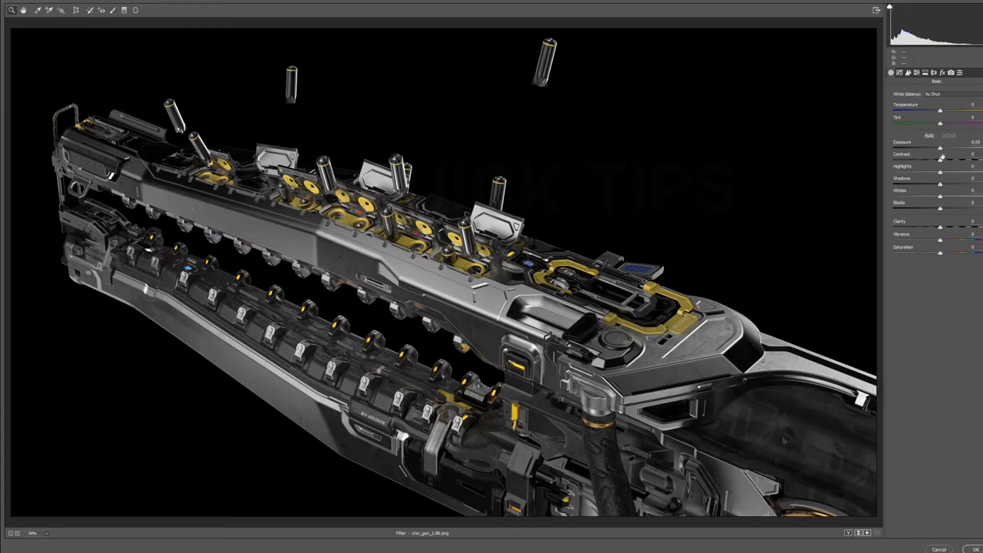
mouse_move(942, 157)
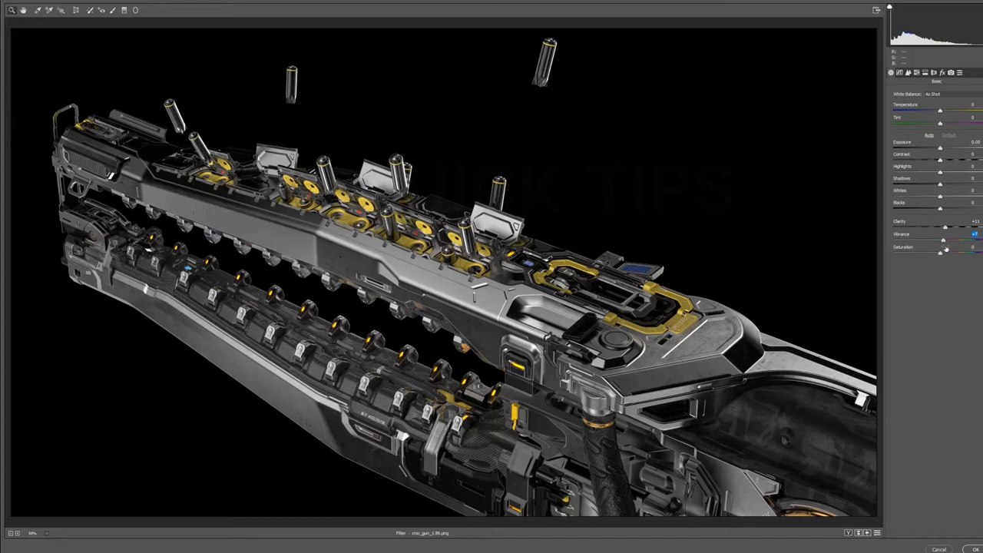
Push Vibrance and Saturation up so the yellow accents look richer
drag(941, 246, 976, 246)
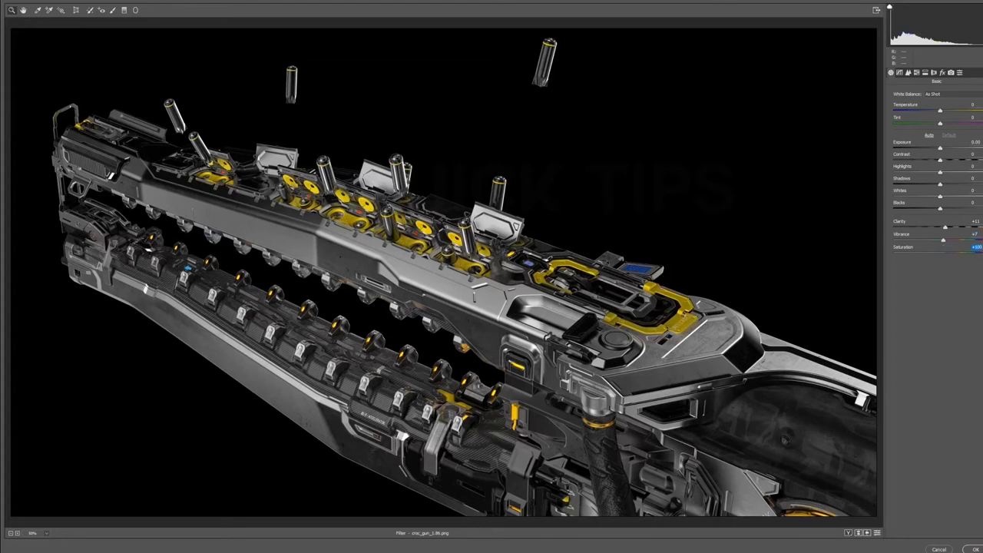
drag(976, 246, 940, 246)
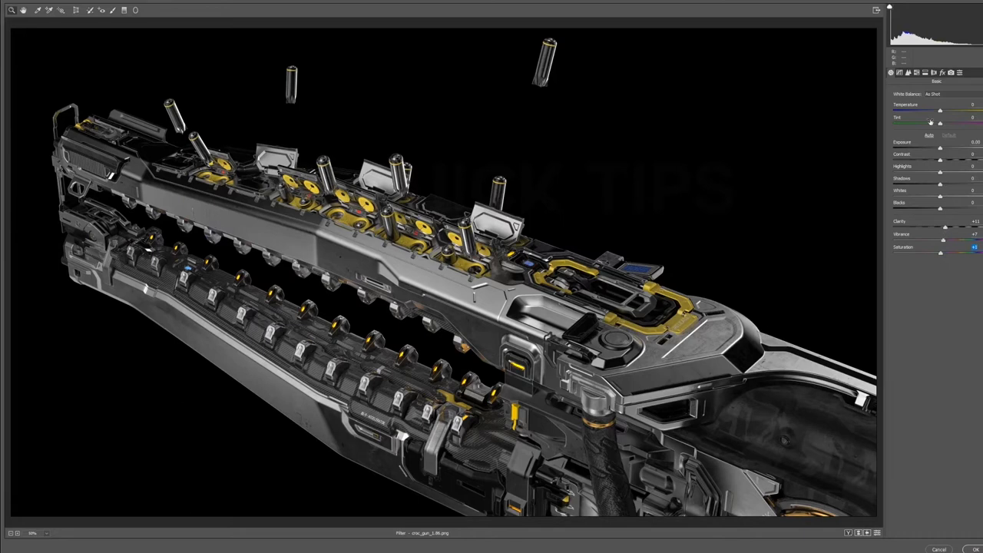
mouse_move(892, 55)
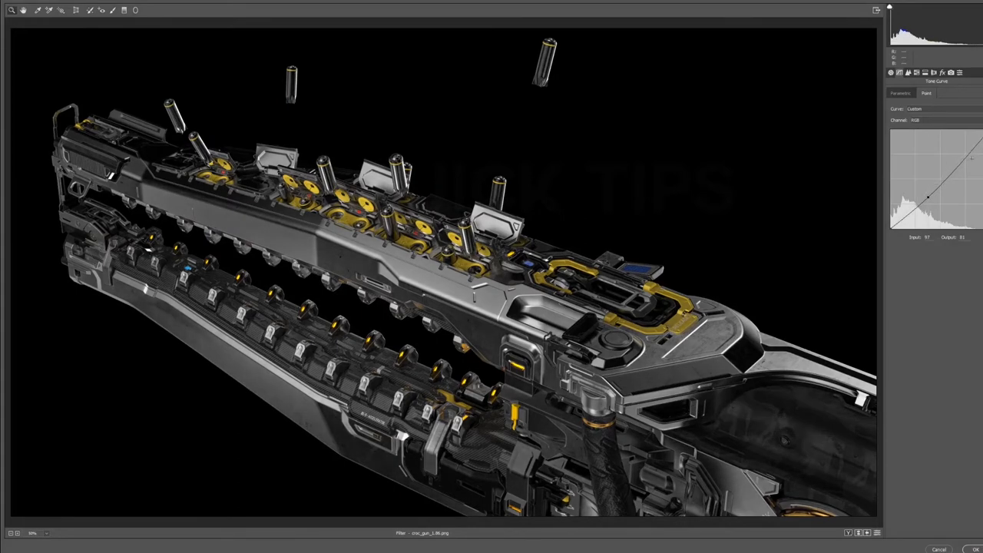
Bend the tone curve for more contrast, then move to the Detail sharpening settings
drag(930, 198, 960, 158)
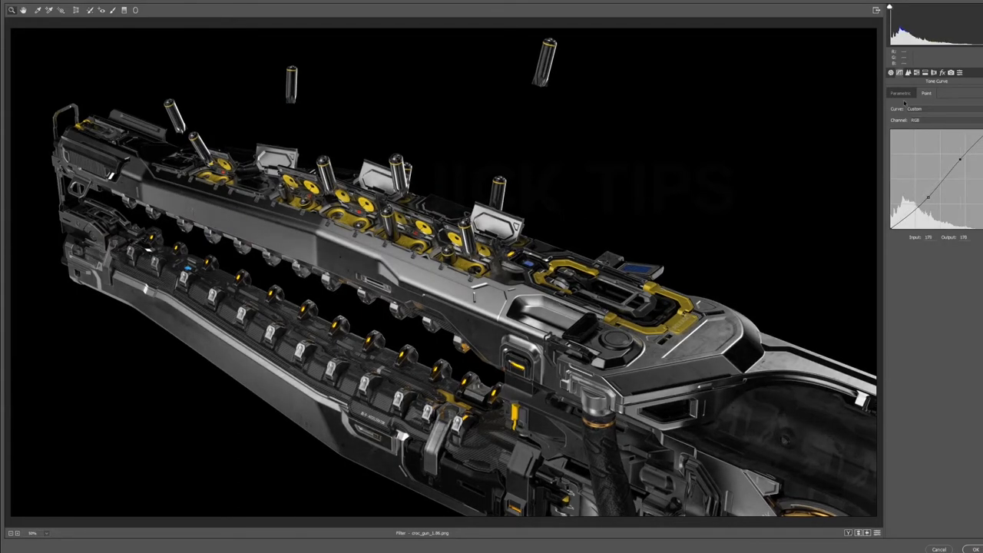
click(907, 72)
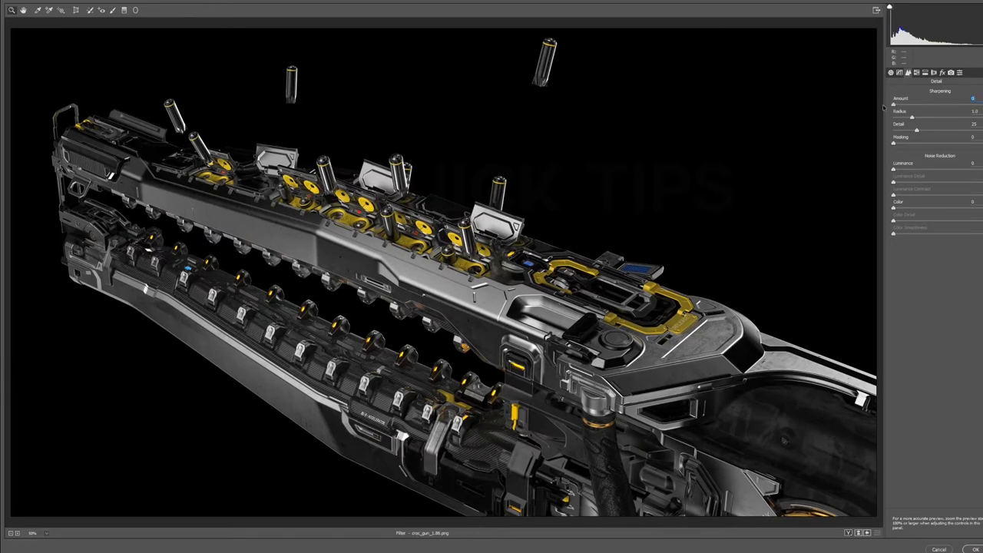
mouse_move(777, 22)
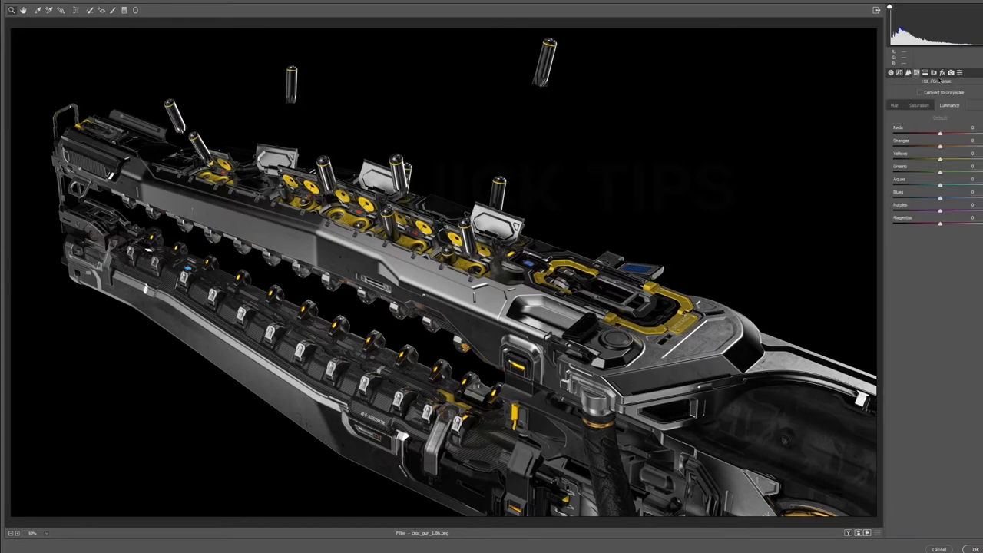
In HSL Saturation, boost the Yellows channel on the weapon
click(894, 104)
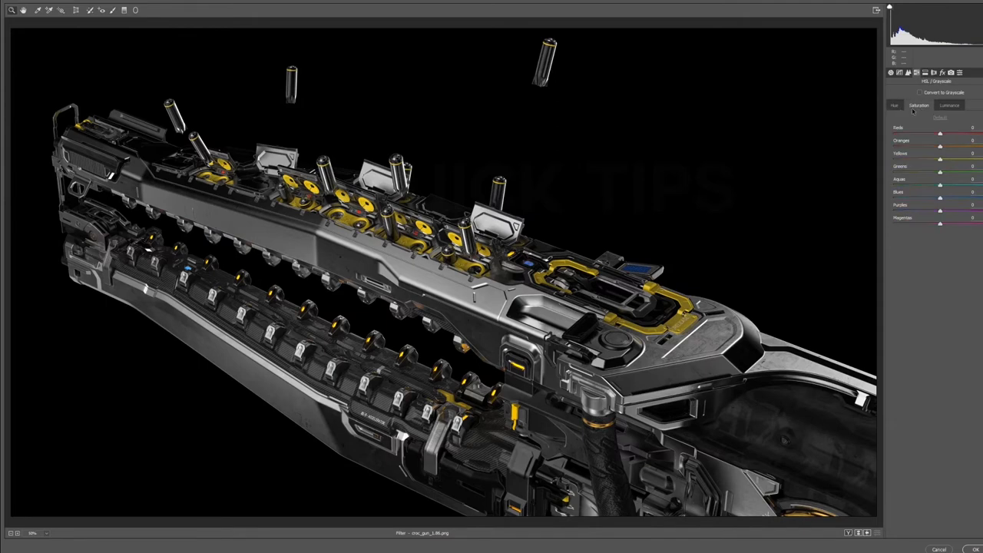
mouse_move(909, 110)
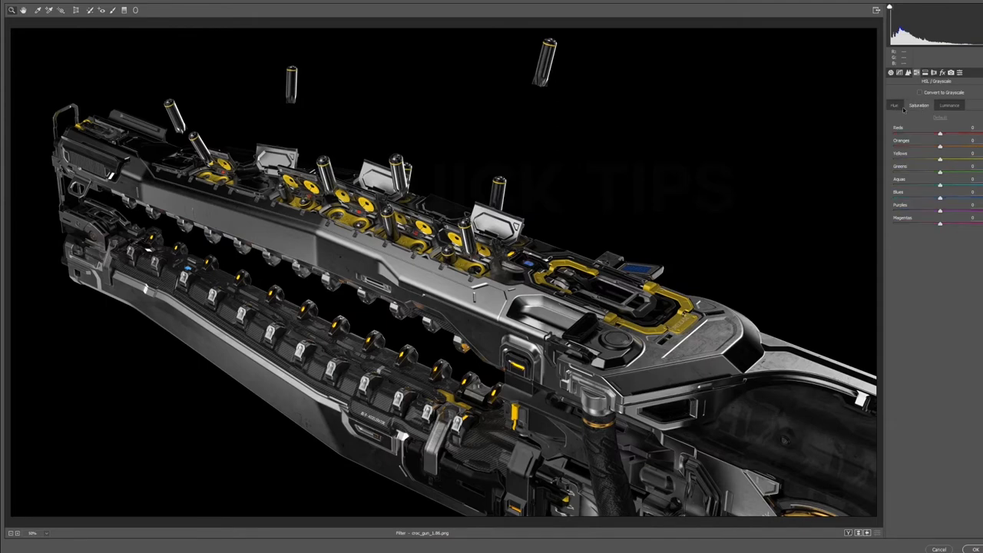
drag(941, 154, 971, 154)
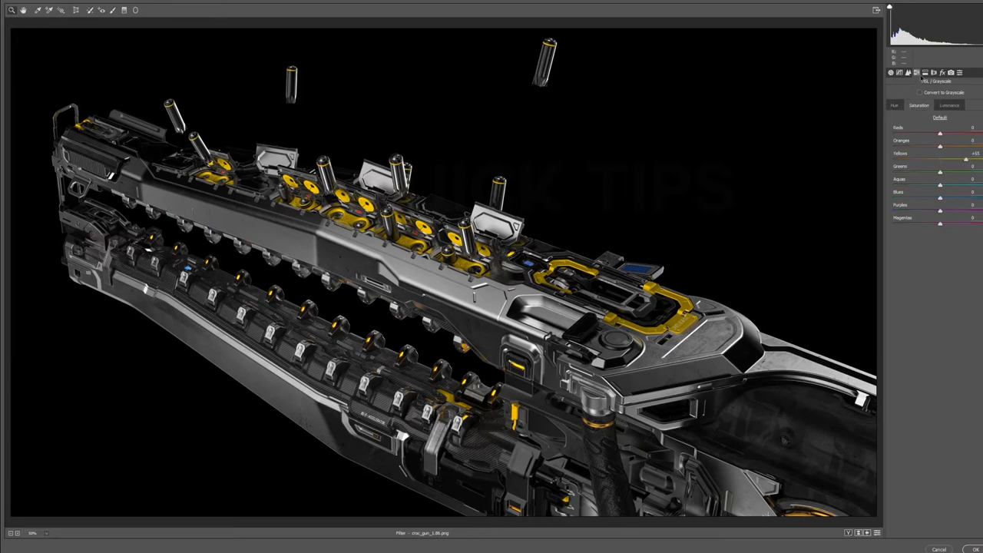
In Split Toning, tint highlights and shadows blue, then ease the saturation back to subtle
click(934, 72)
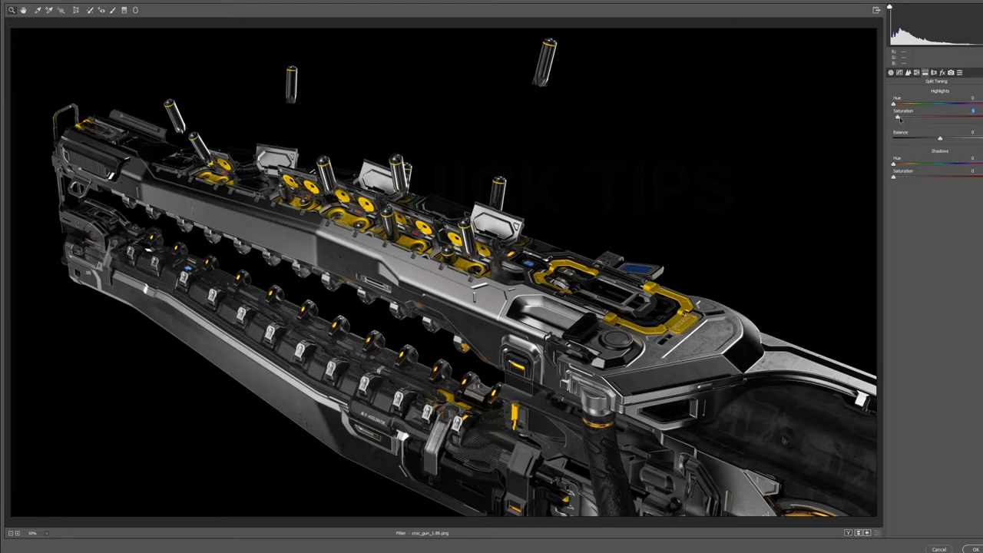
drag(894, 105, 953, 104)
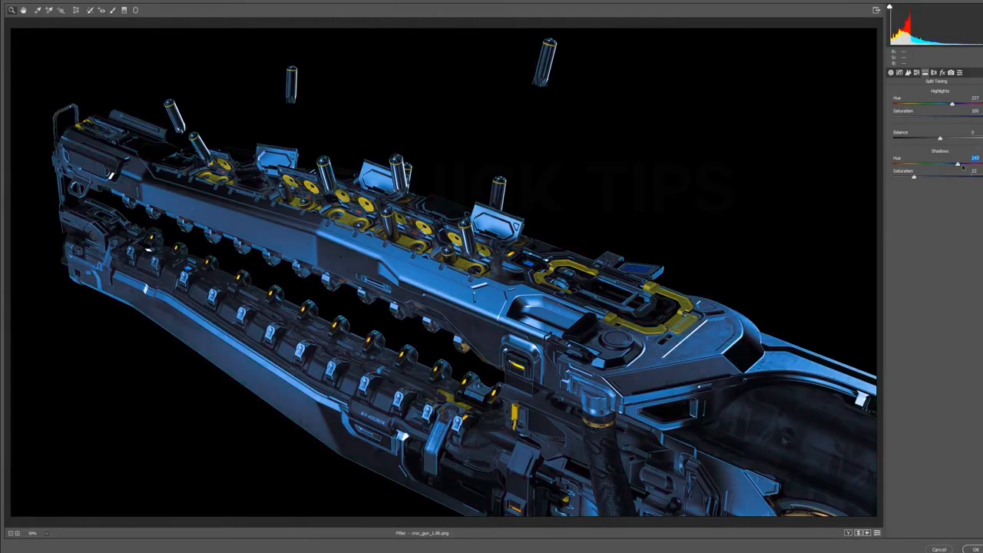
drag(956, 165, 909, 164)
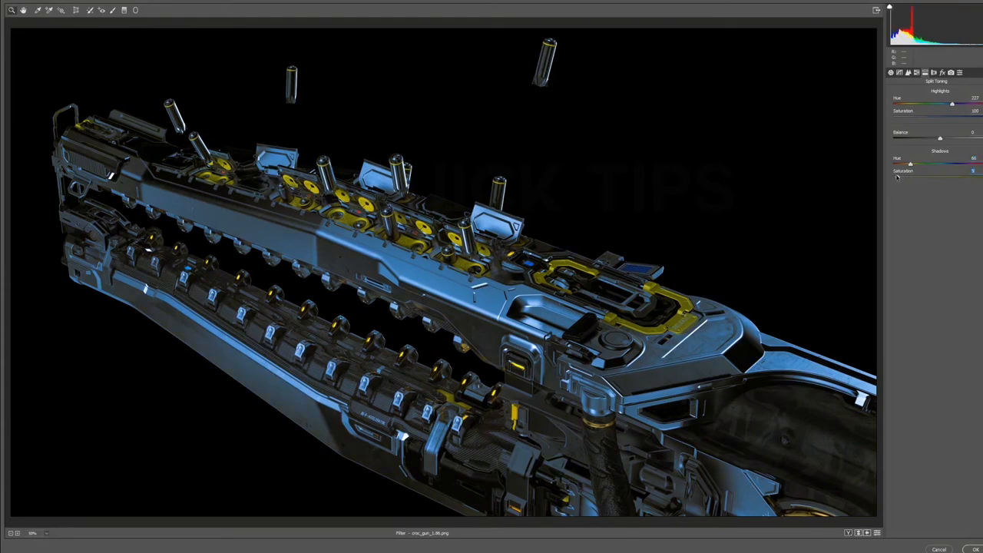
drag(953, 114, 900, 114)
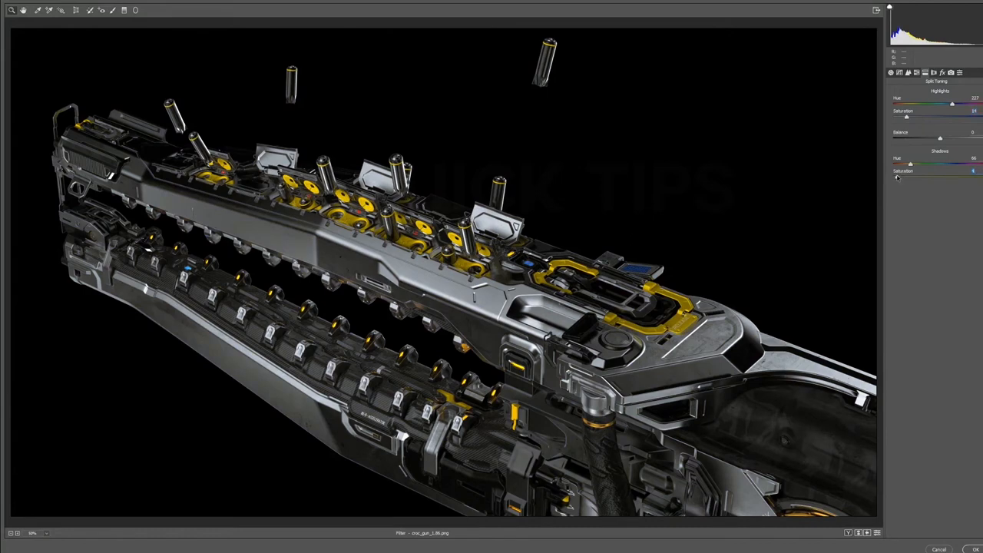
mouse_move(914, 188)
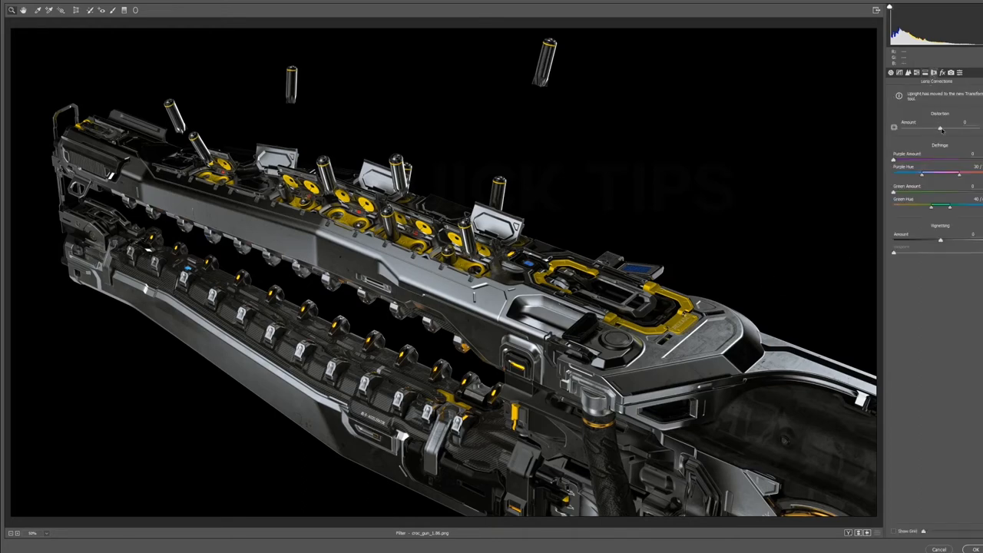
Bulge the image with the Distortion Amount slider, then pull it back to a slight value
drag(941, 127, 946, 127)
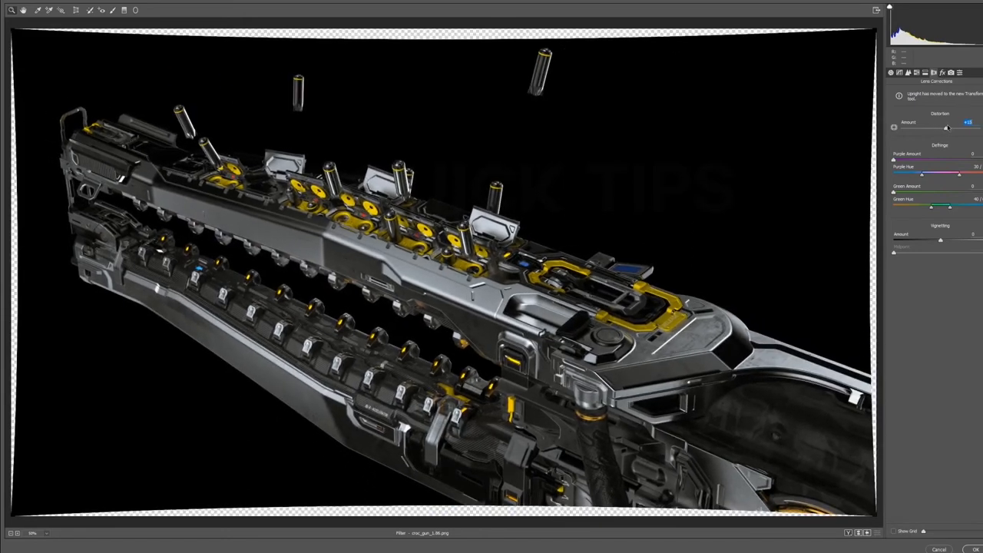
drag(946, 126, 965, 123)
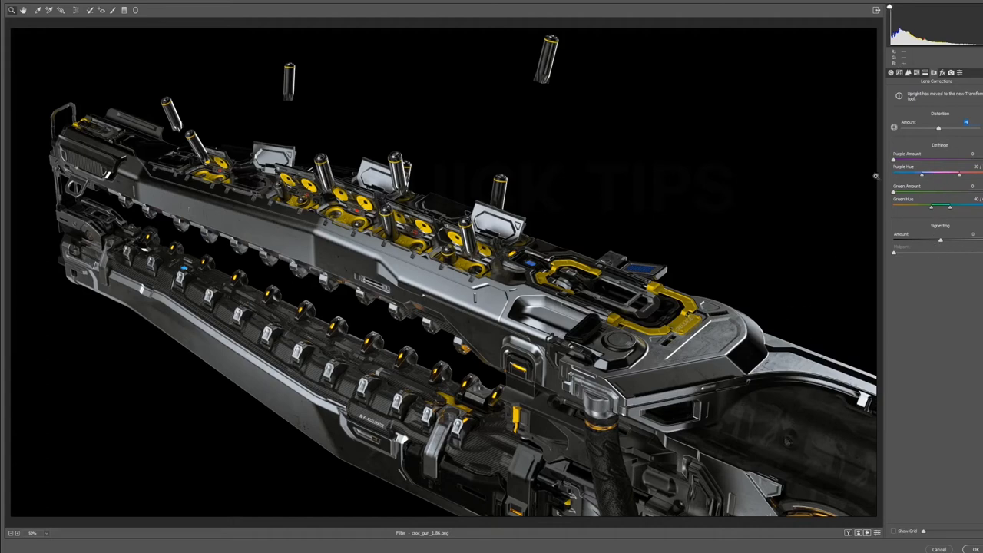
mouse_move(907, 344)
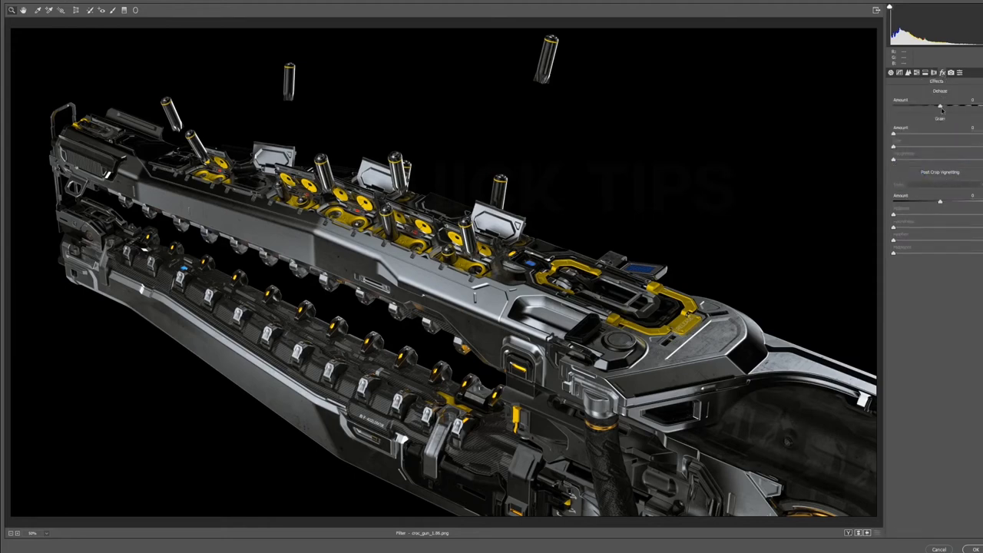
In Effects, dial in the Dehaze amount and raise the grain settings
drag(940, 102, 922, 101)
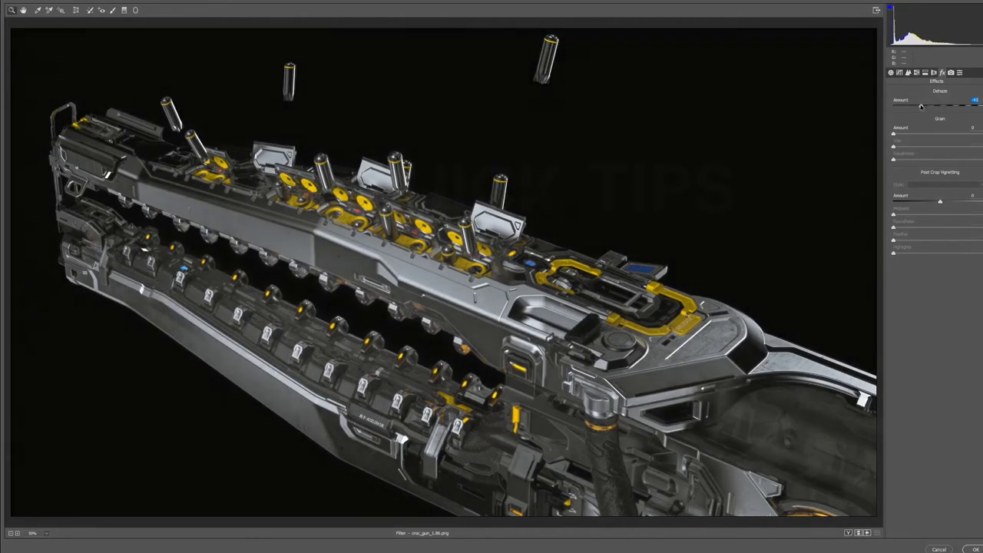
drag(922, 106, 934, 106)
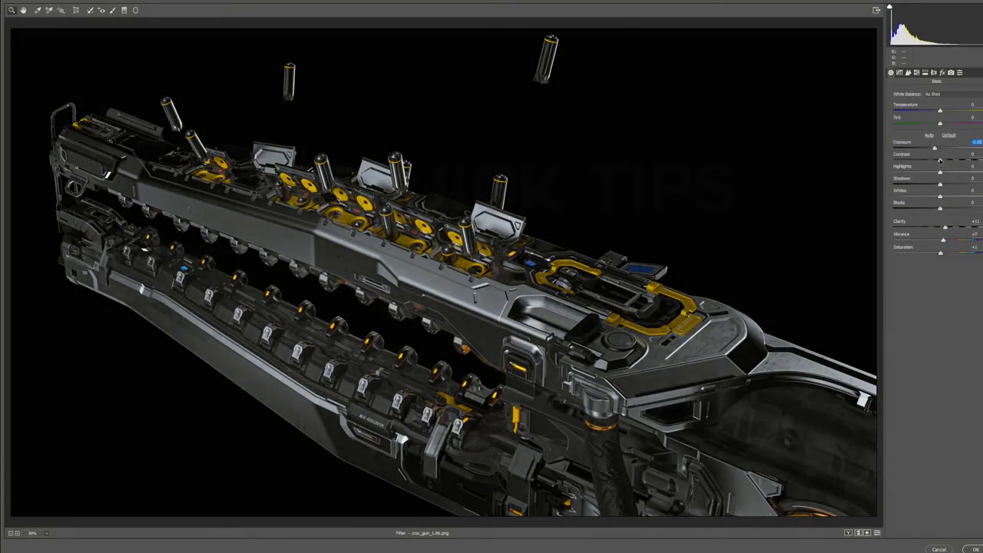
drag(941, 148, 934, 148)
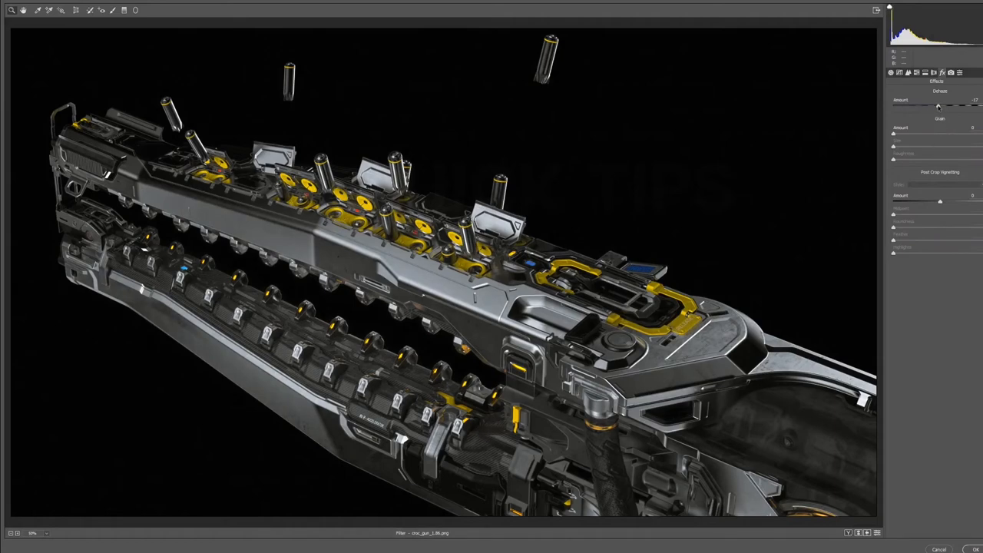
drag(937, 101, 974, 101)
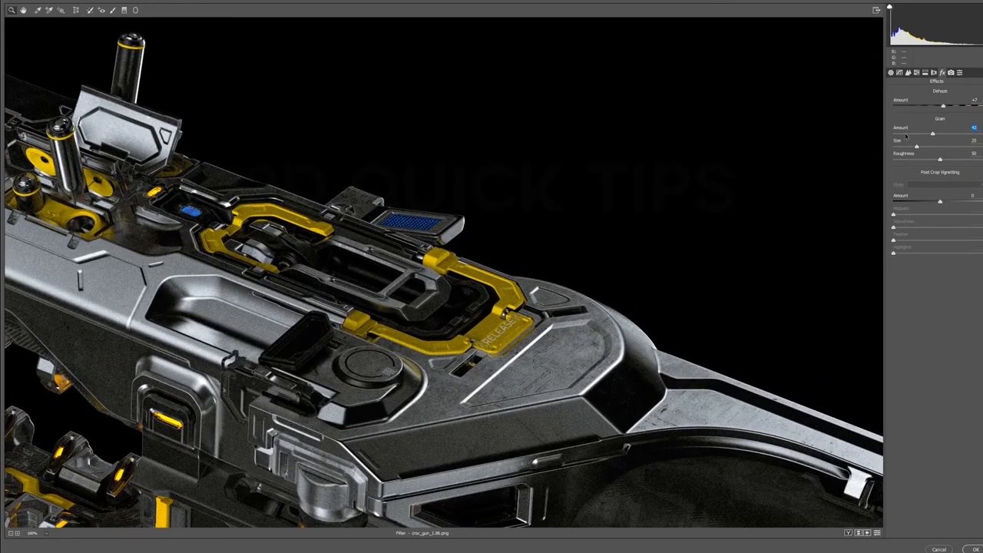
Raise the Grain Amount, Size and Roughness for a coarser film grain
drag(931, 132, 904, 132)
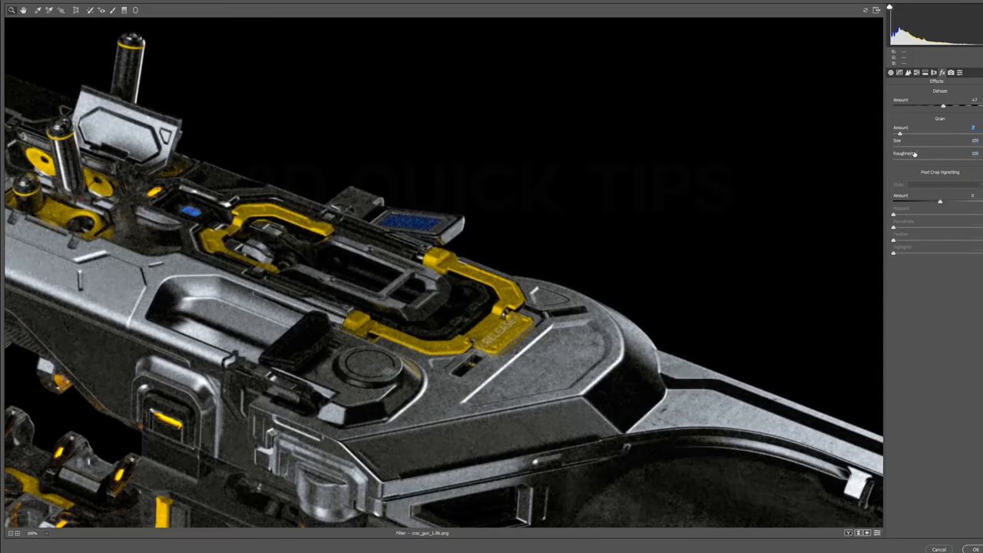
drag(940, 201, 934, 201)
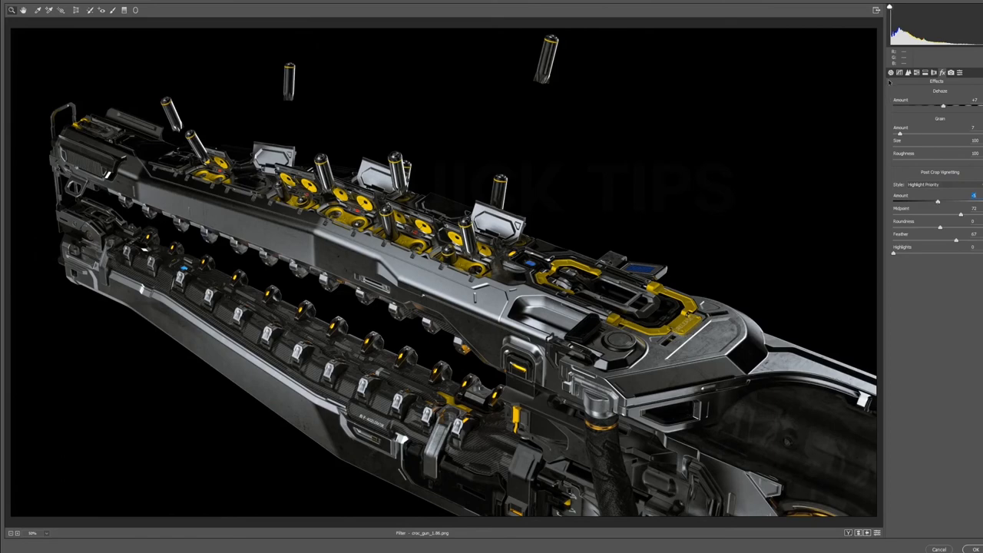
View the Basic settings and toggle a side-by-side before/after comparison of the render
click(892, 74)
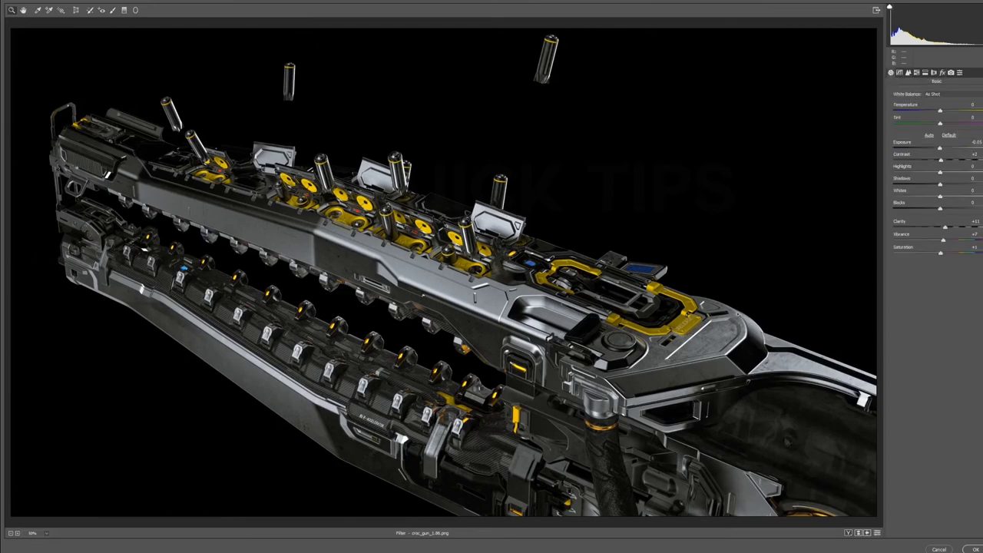
click(32, 531)
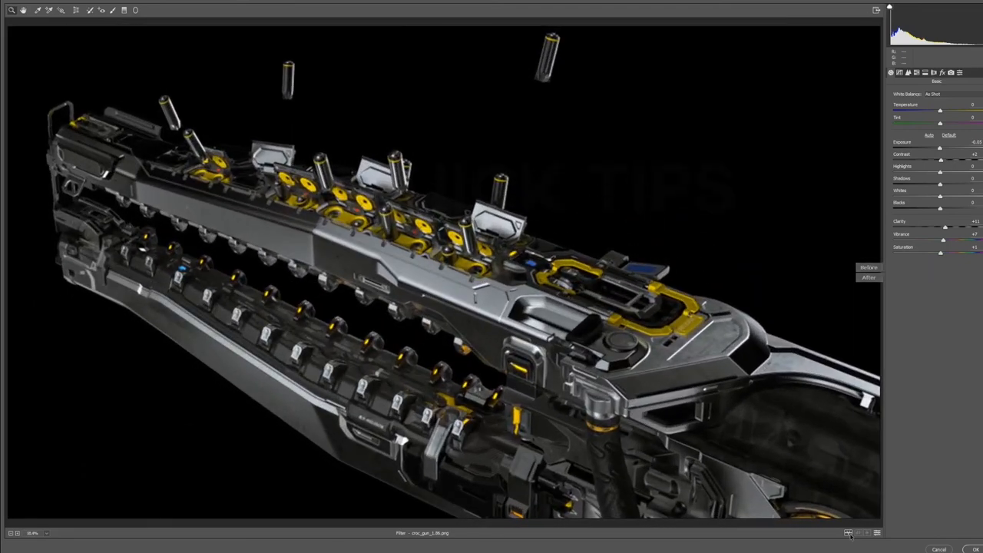
click(849, 531)
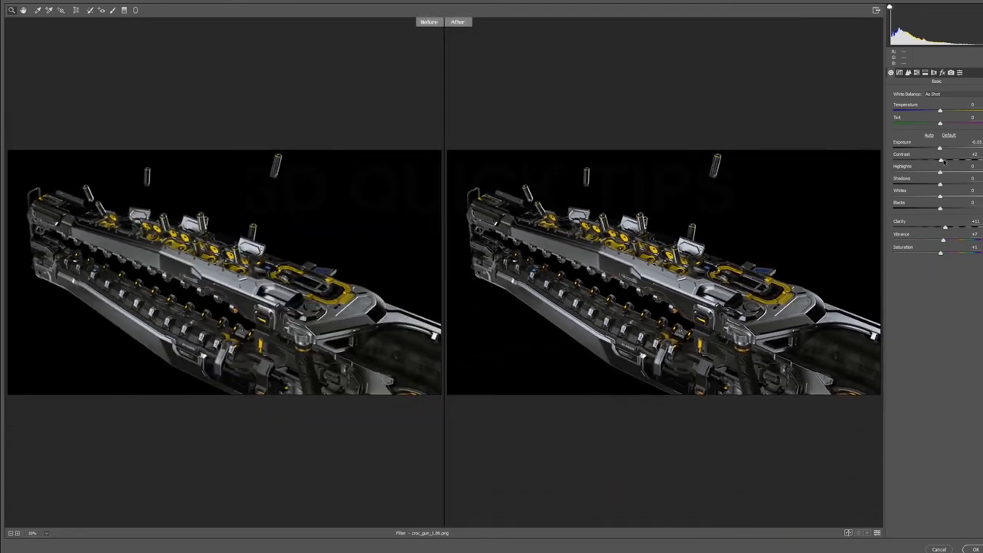
drag(941, 154, 952, 153)
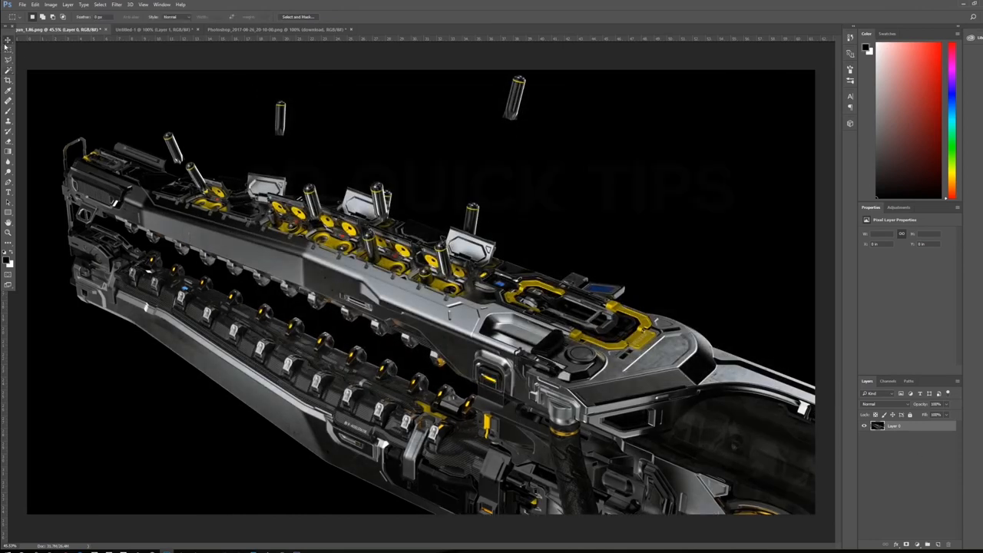
Launch the Lens Correction filter from the Filter menu on the edited render
click(10, 39)
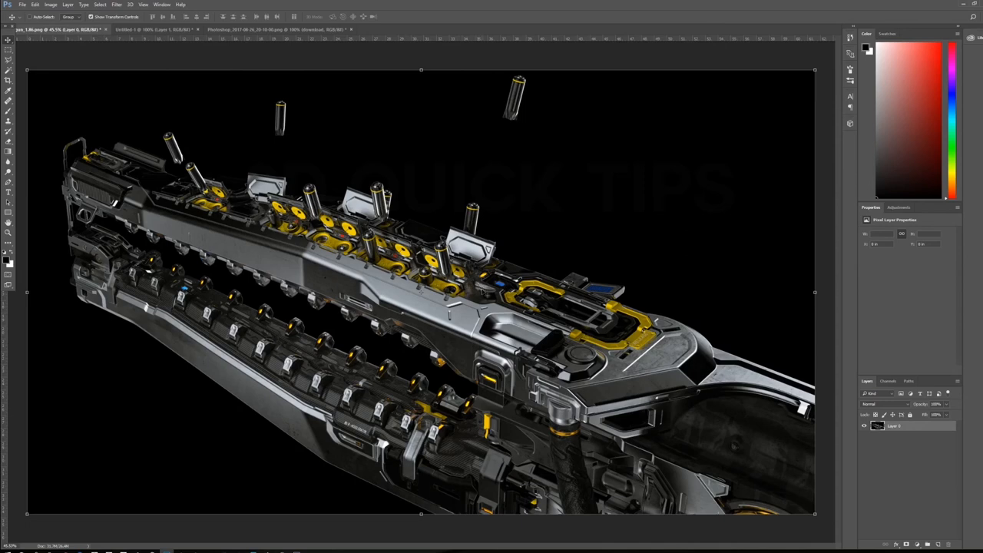
mouse_move(154, 108)
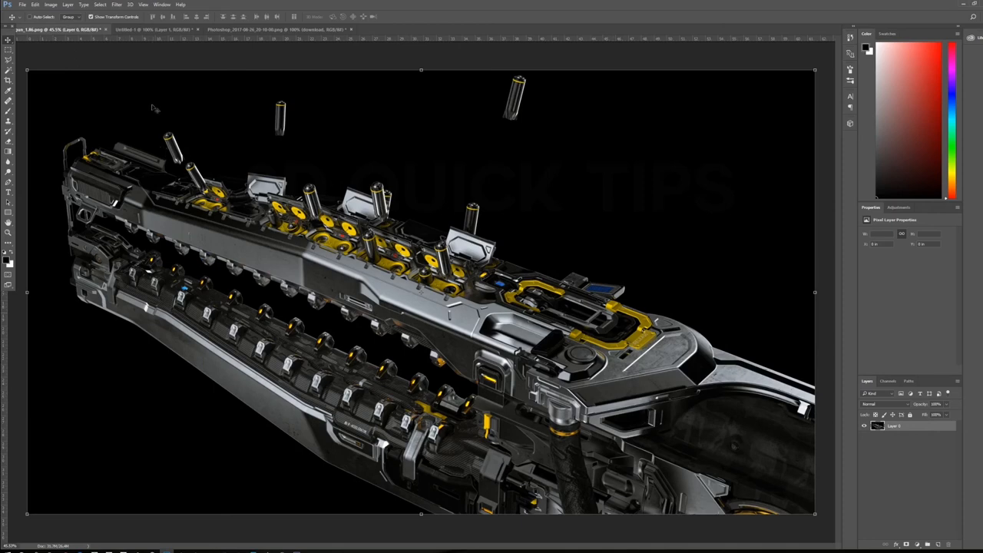
click(117, 5)
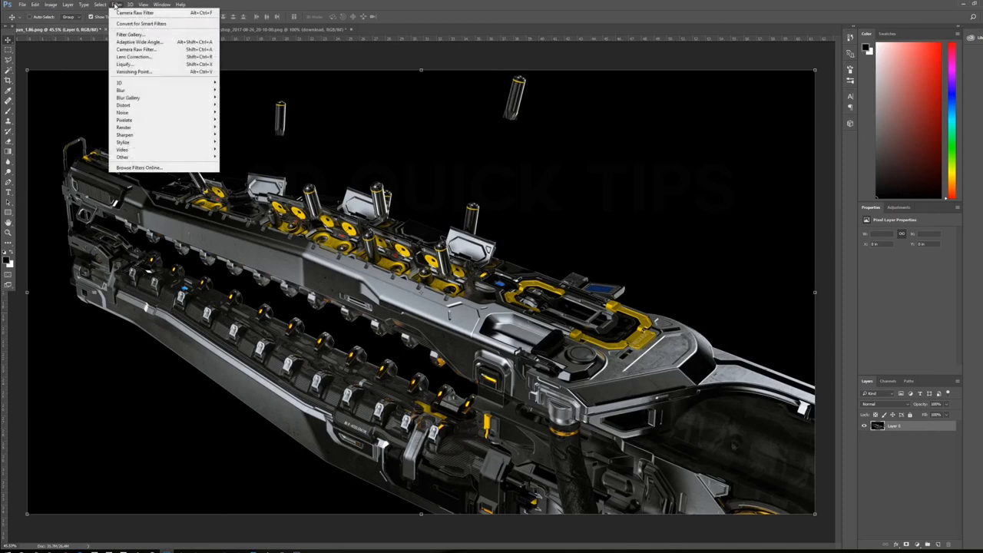
mouse_move(139, 50)
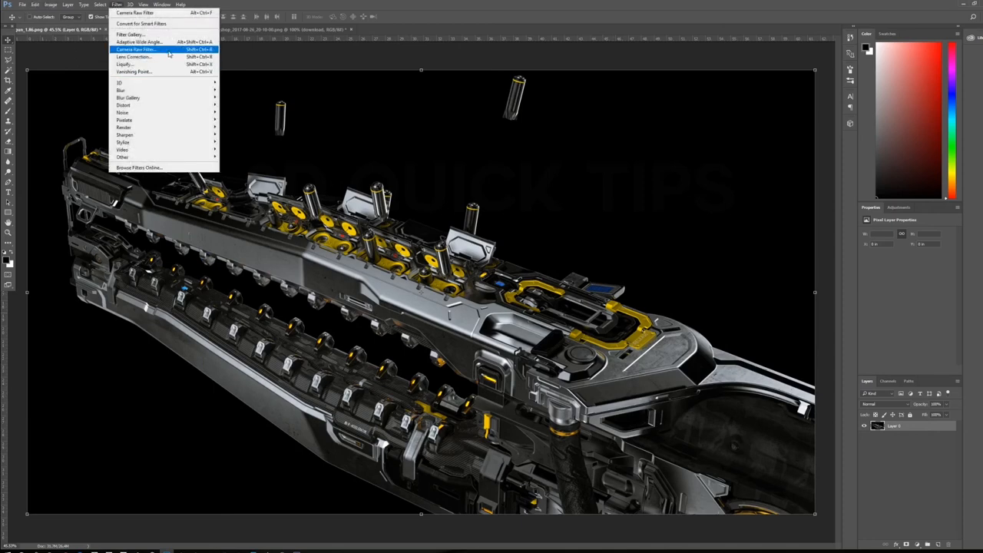
mouse_move(135, 57)
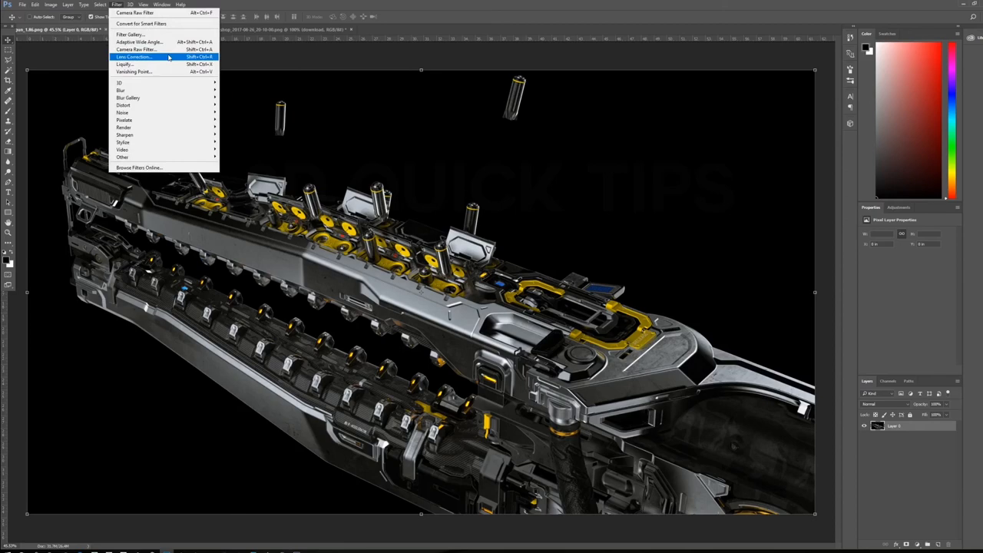
click(136, 57)
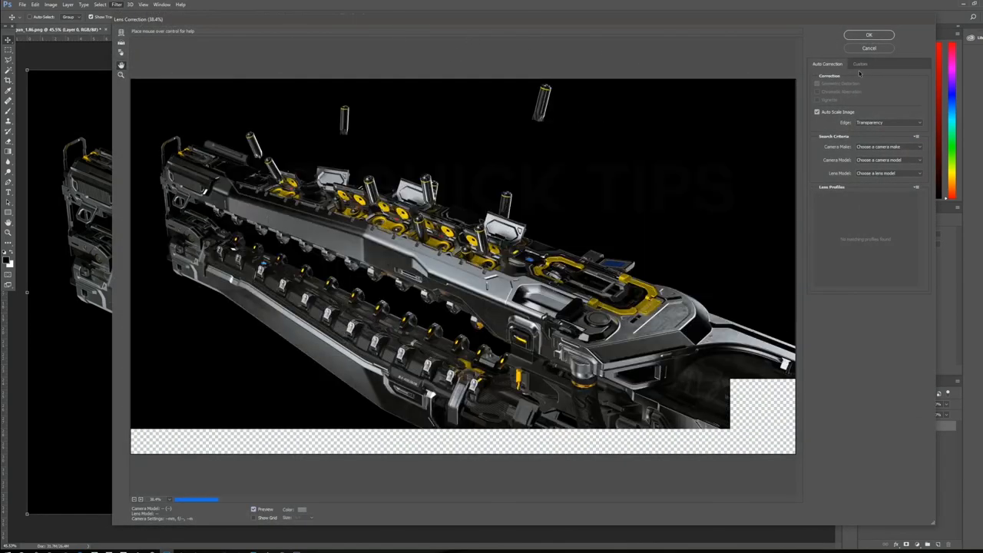
Switch to Custom lens correction and start editing the Green/Magenta Fringe value
click(860, 65)
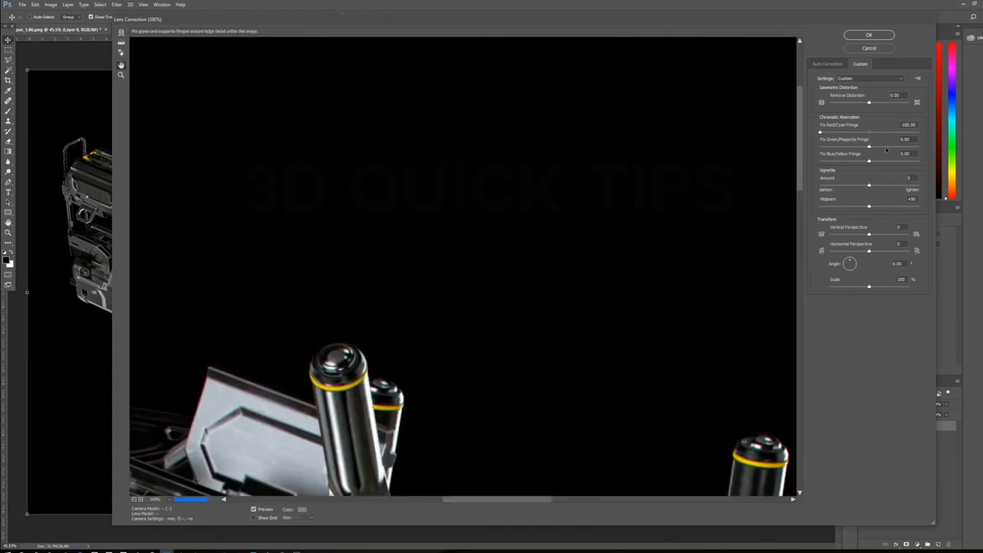
double_click(910, 138)
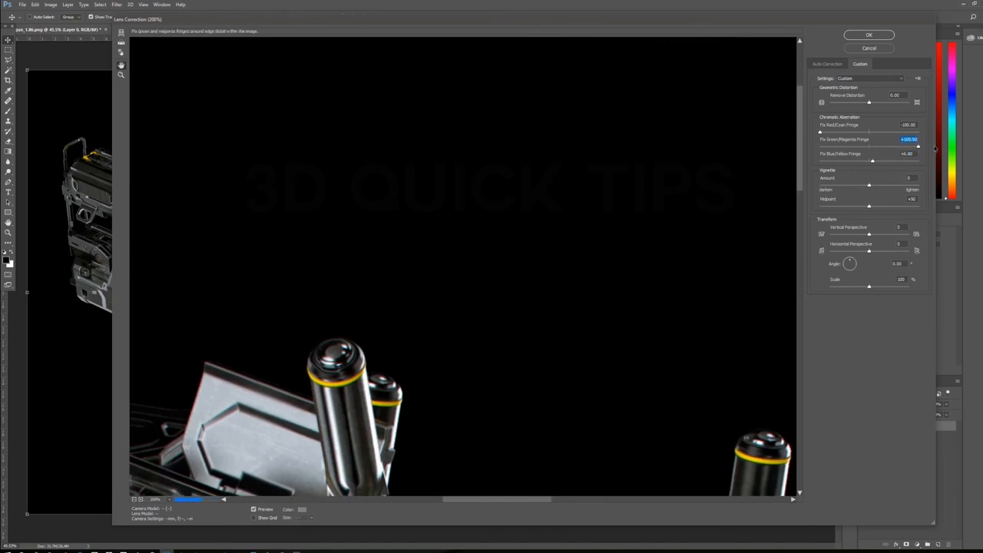